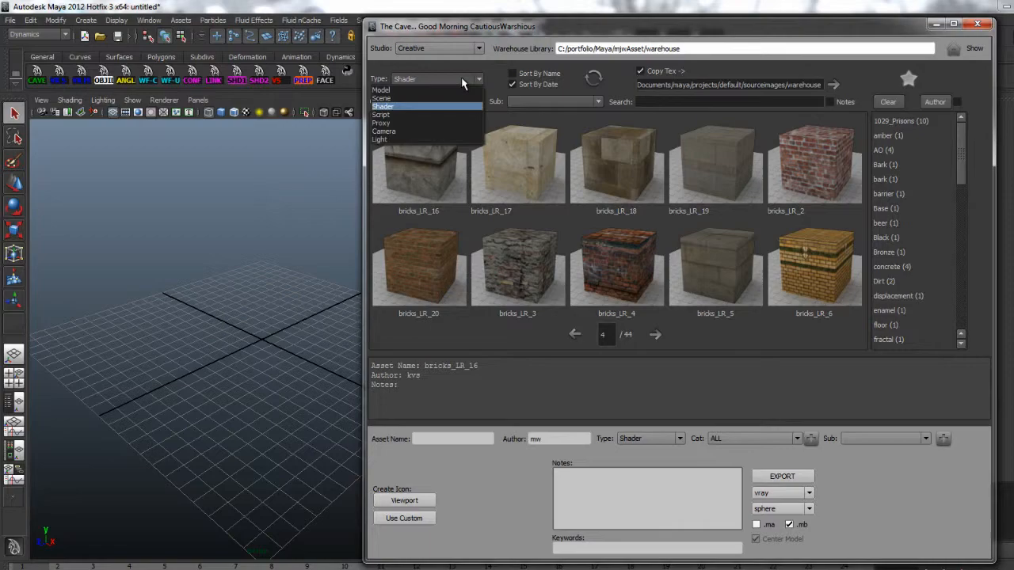
# - Set the warehouse Type filter to Model to list model assets
pyautogui.click(383, 98)
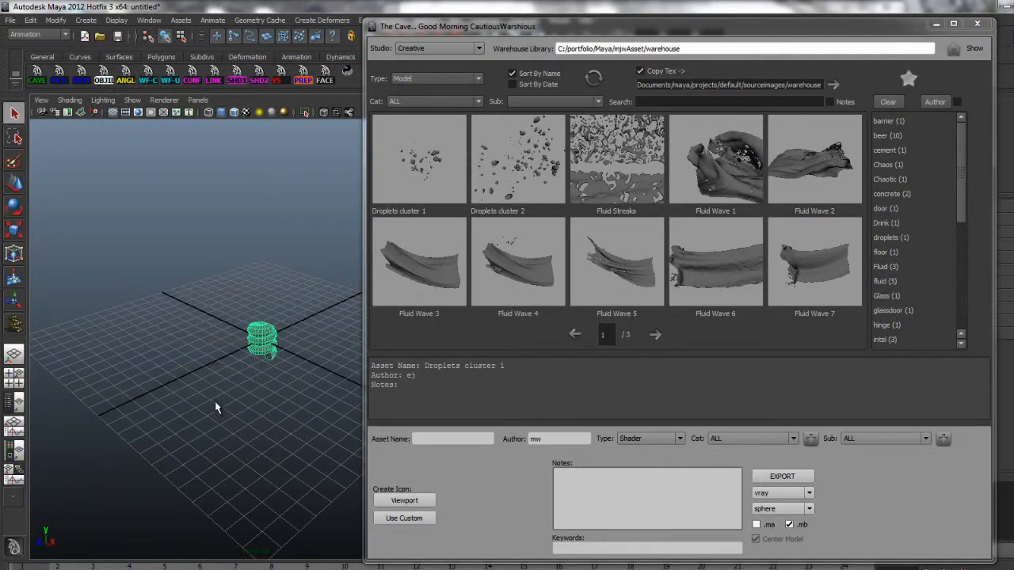
# - Export the helix as model asset amazingNewAsset in testHelix with a viewport thumbnail
pyautogui.write('amaz')
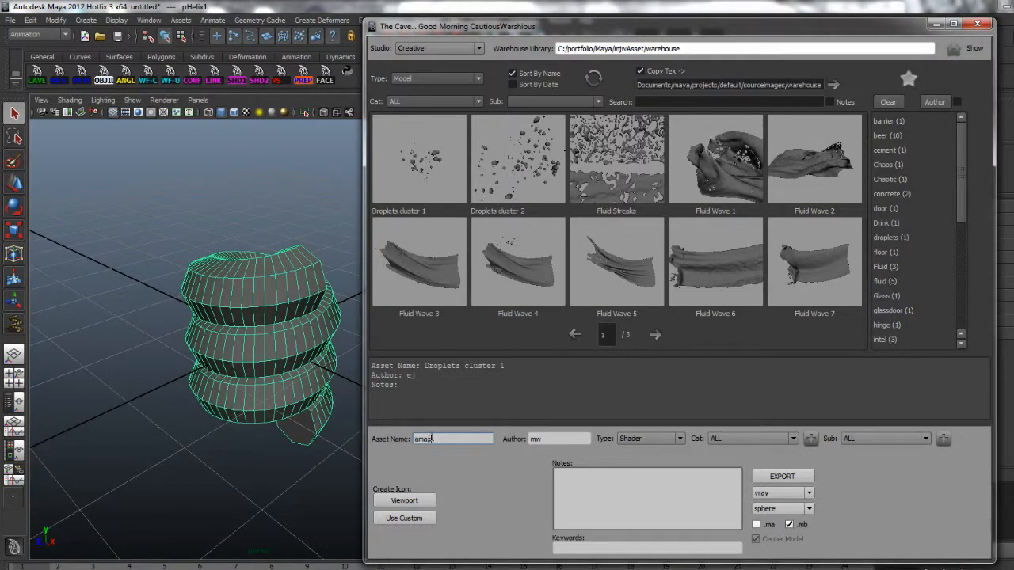
pyautogui.click(679, 437)
pyautogui.write('basic, helix, test')
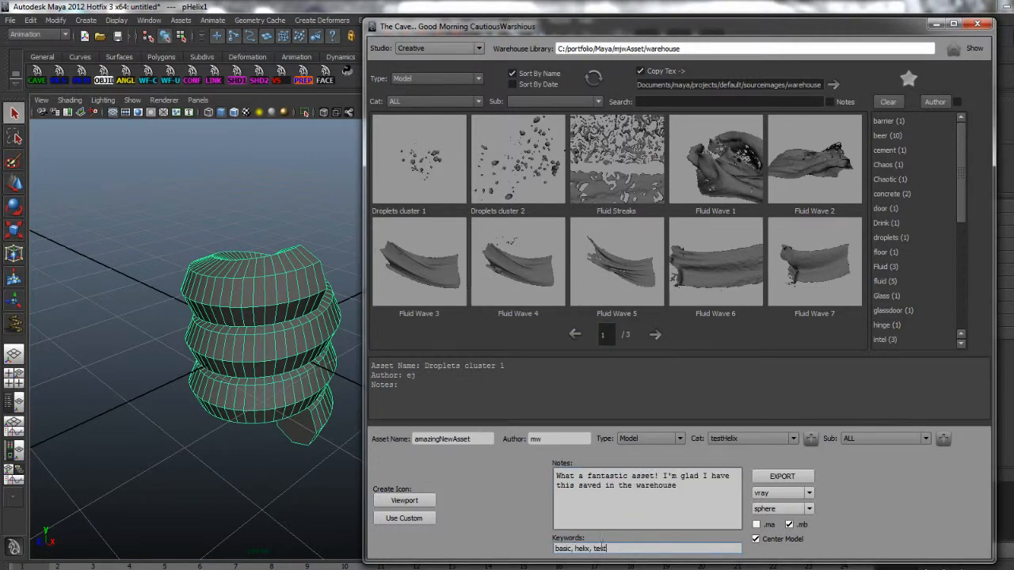
pyautogui.click(404, 501)
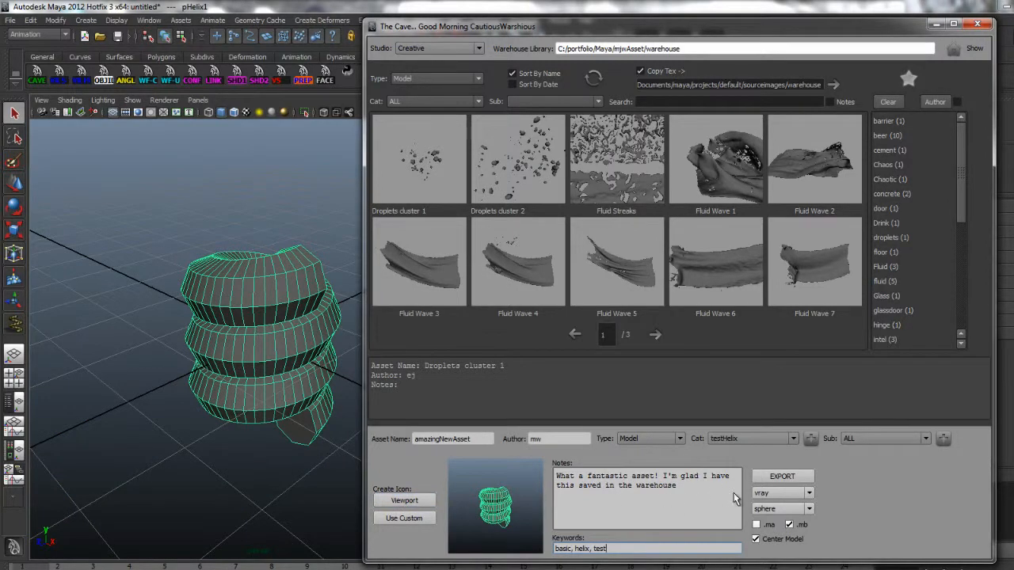
pyautogui.click(782, 475)
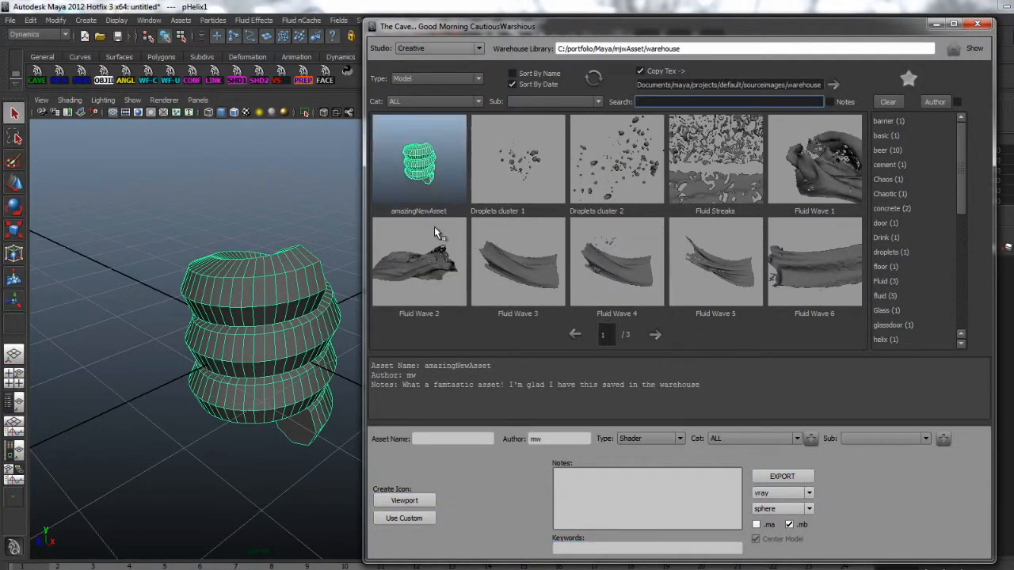
# - Filter the warehouse model list by the testHelix category
pyautogui.click(478, 101)
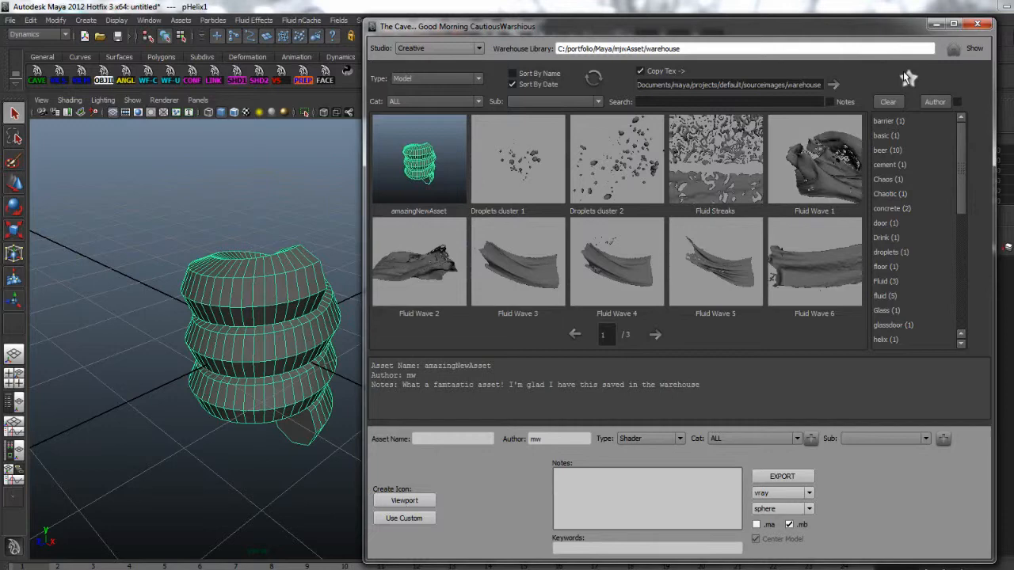
pyautogui.click(909, 77)
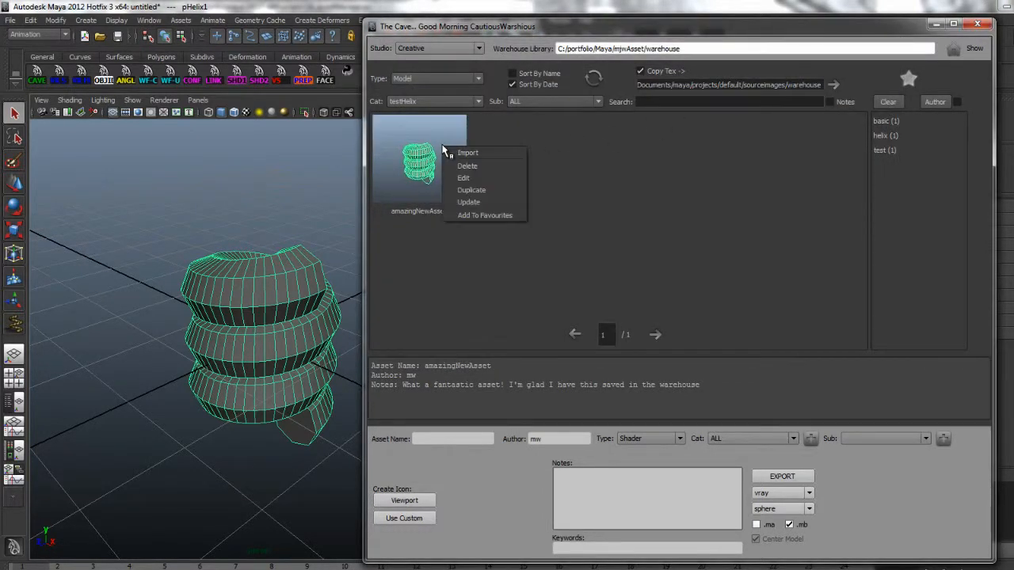
# - Rewrite amazingNewAsset's notes to 'Not such a fantastic asset' and confirm the update
pyautogui.click(462, 177)
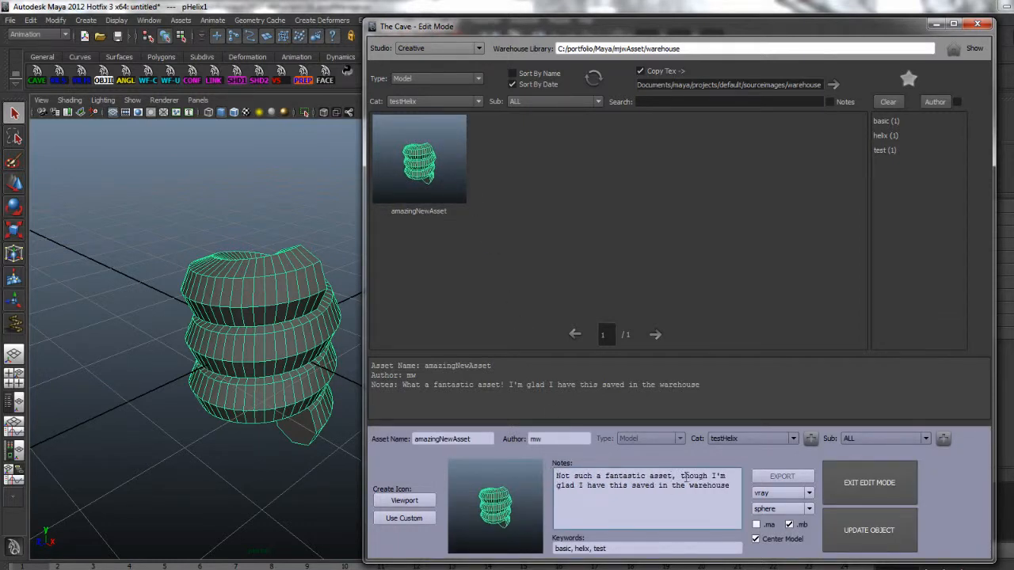
pyautogui.click(869, 530)
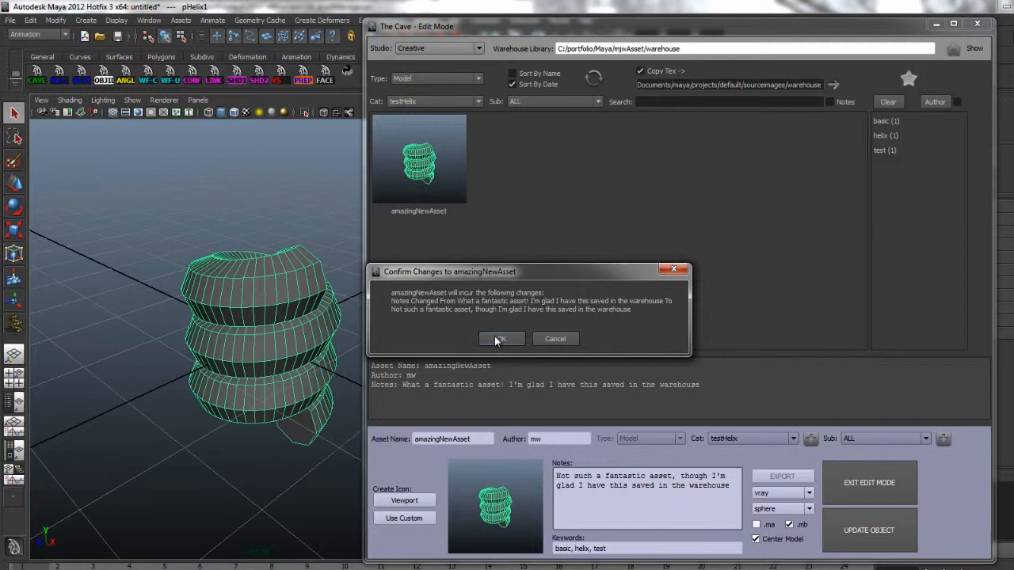
pyautogui.click(501, 339)
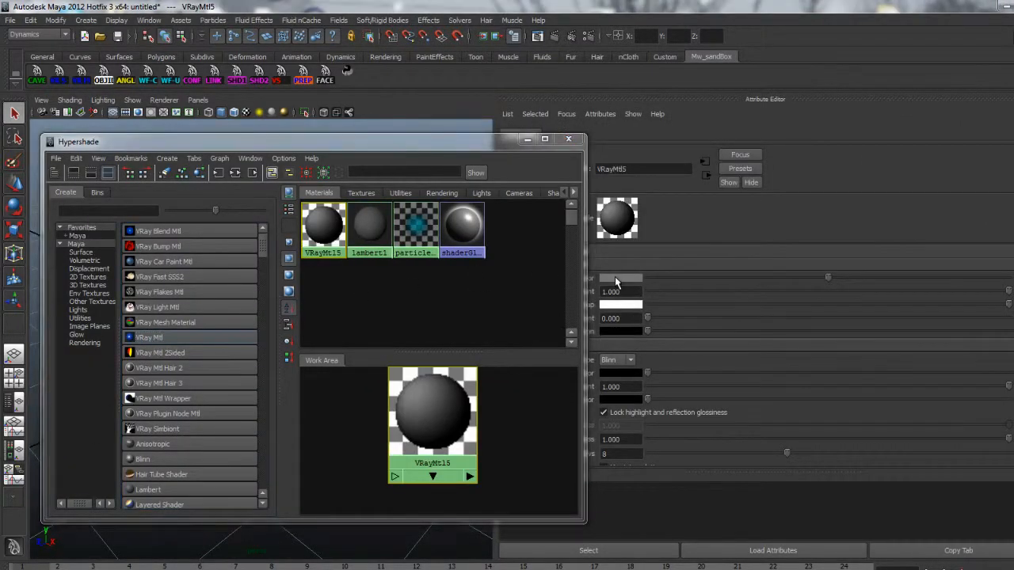
# - Select the green VRayMtl, keep type Shader and create the new temp category
pyautogui.click(618, 282)
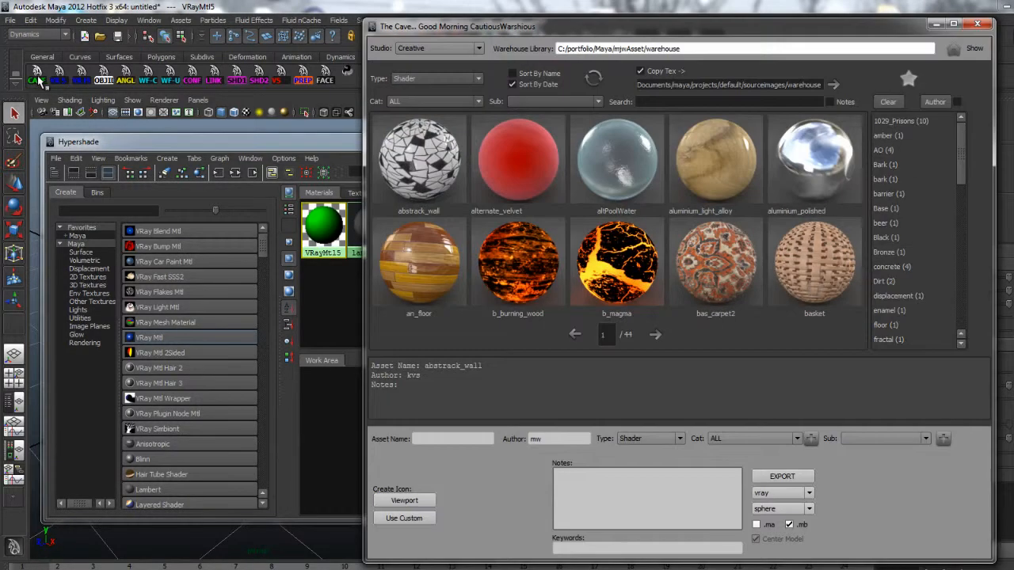
pyautogui.click(680, 439)
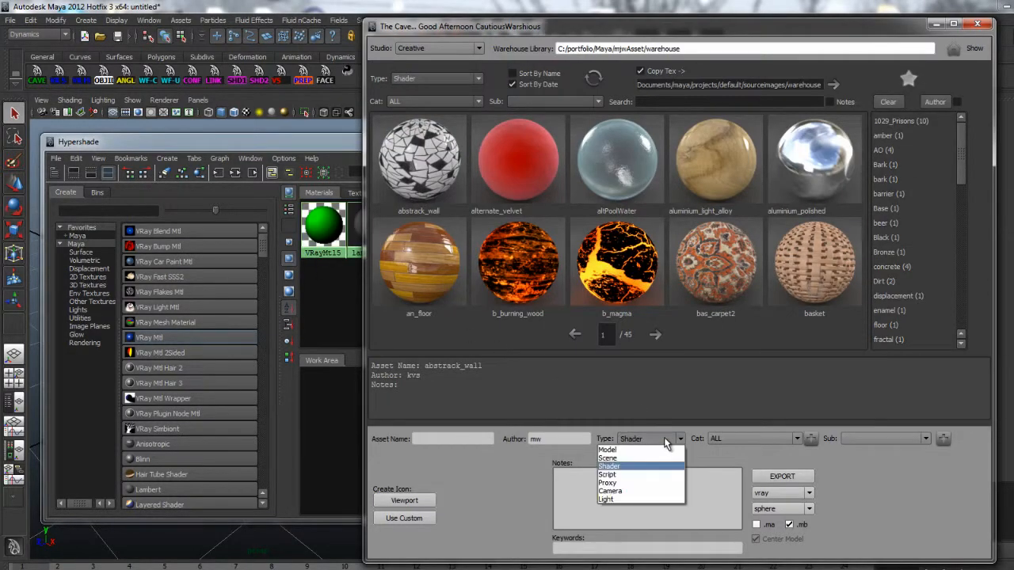
pyautogui.click(608, 466)
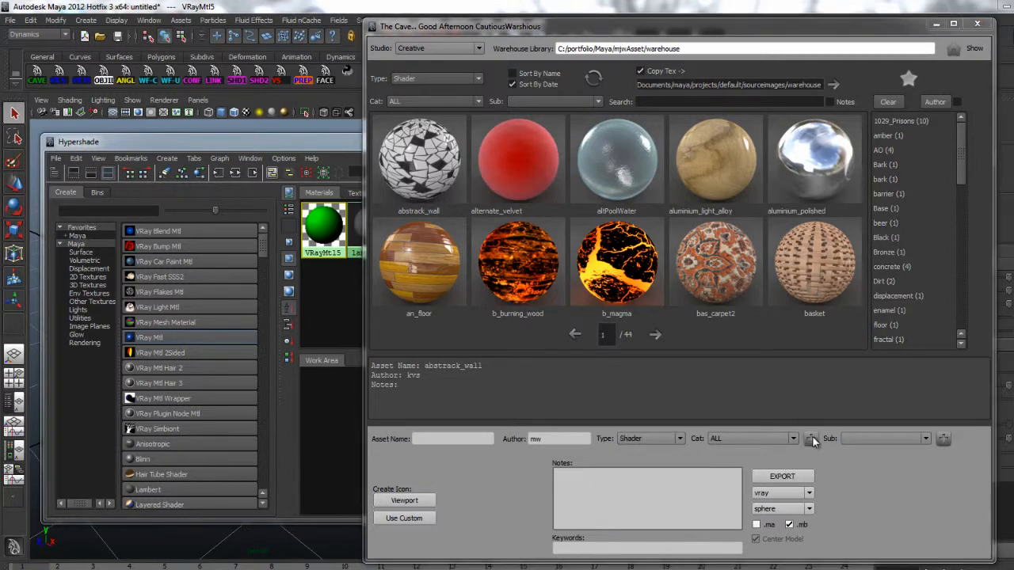
pyautogui.click(812, 439)
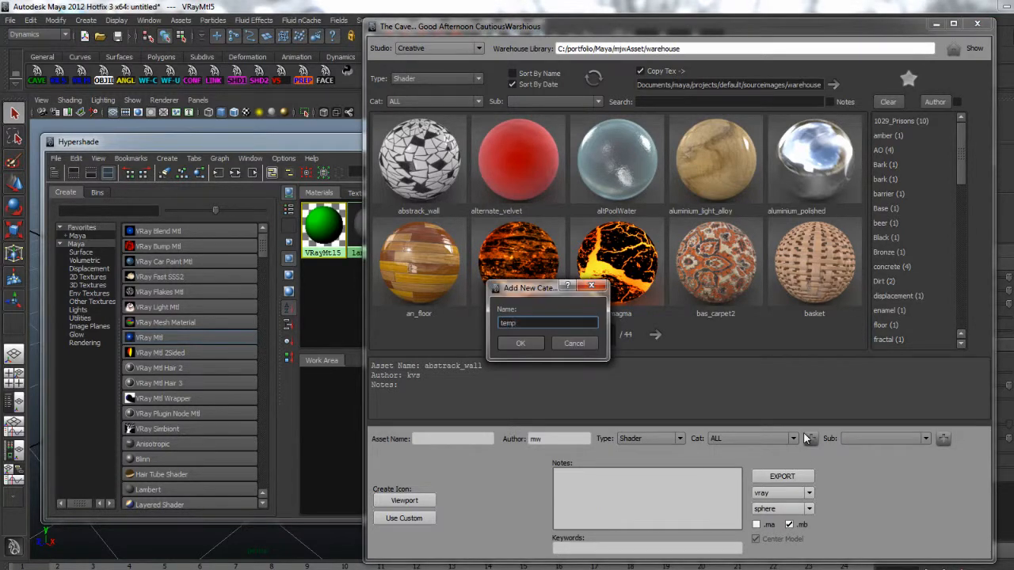
pyautogui.click(520, 342)
pyautogui.write('tempGreenVray')
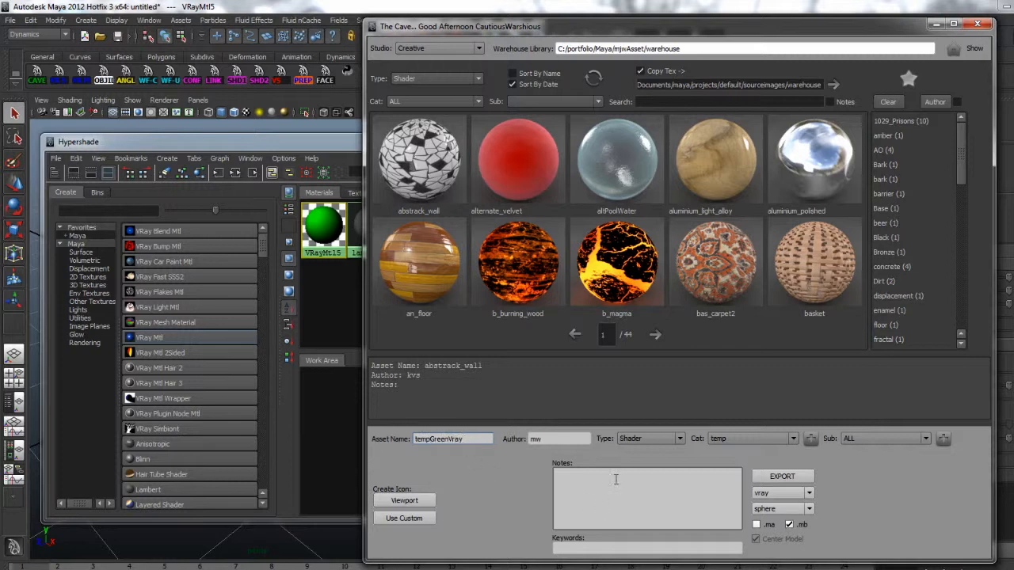
# - Keyword it temp, green, vray and export it as shader asset tempGreenVray
pyautogui.write('temp, green, vray')
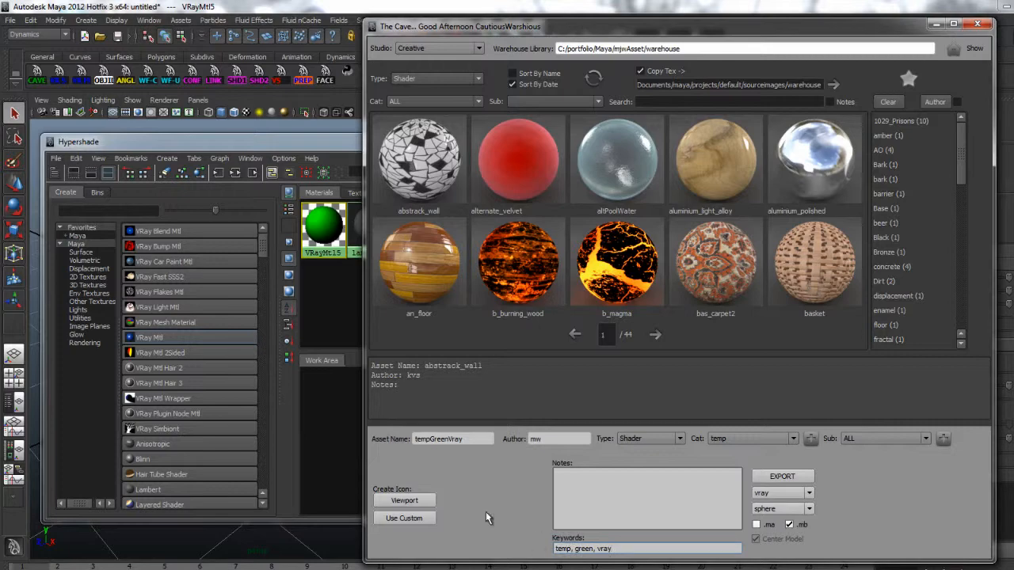
pyautogui.click(783, 475)
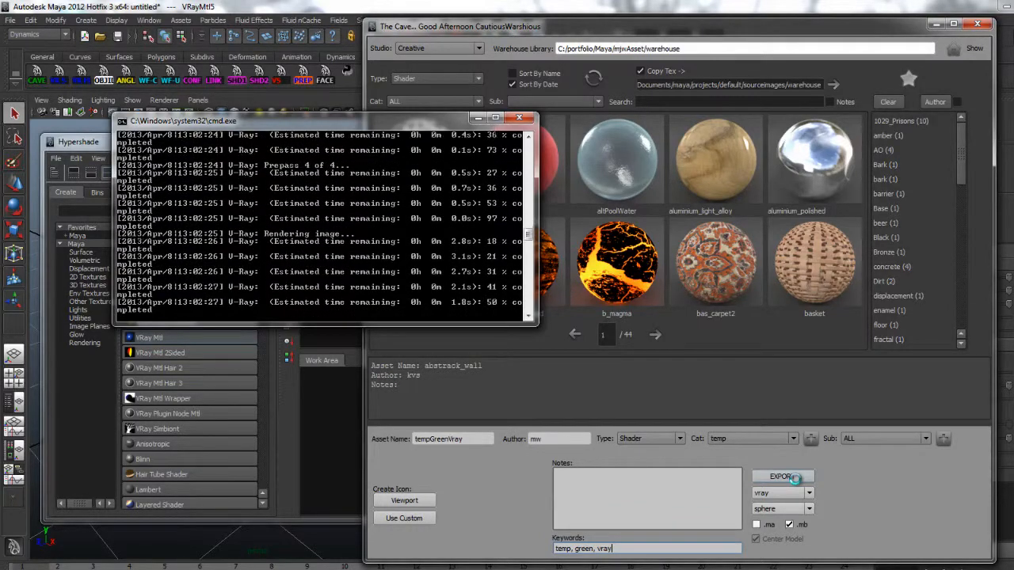
pyautogui.click(783, 476)
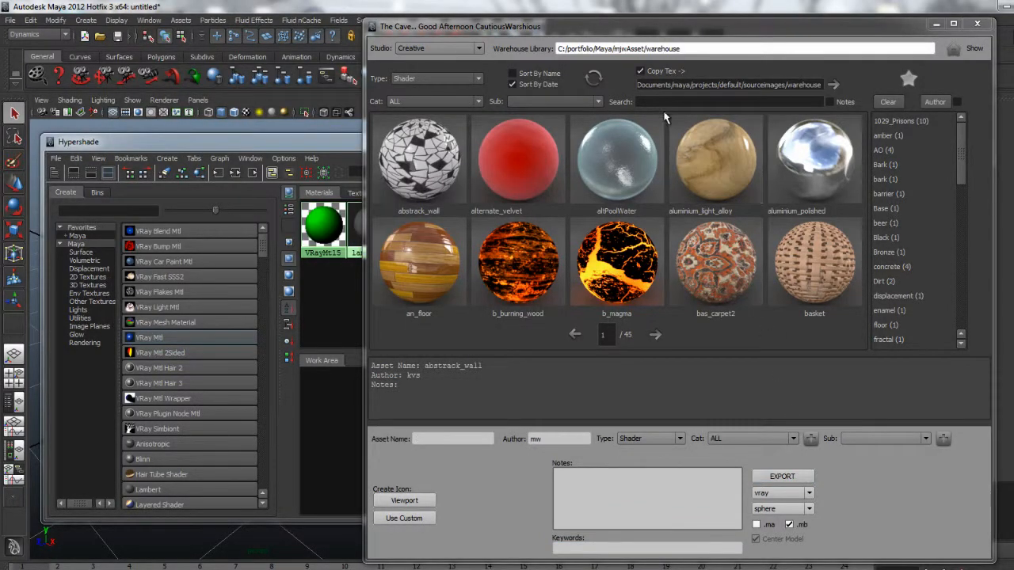
# - Search for tempGreen and assign the tempGreenVray shader to the helix
pyautogui.write('tempGreen')
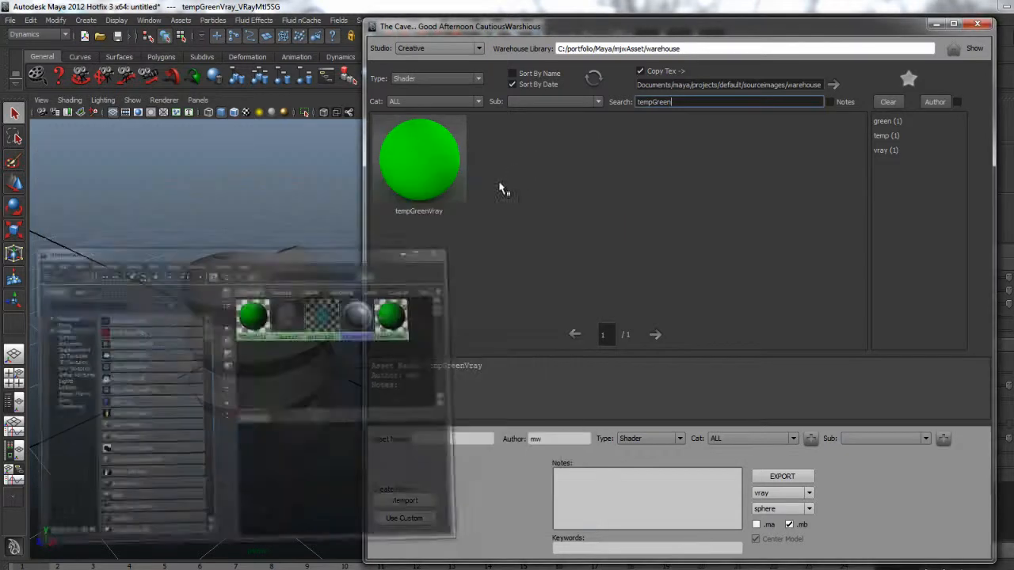
pyautogui.rightClick(418, 159)
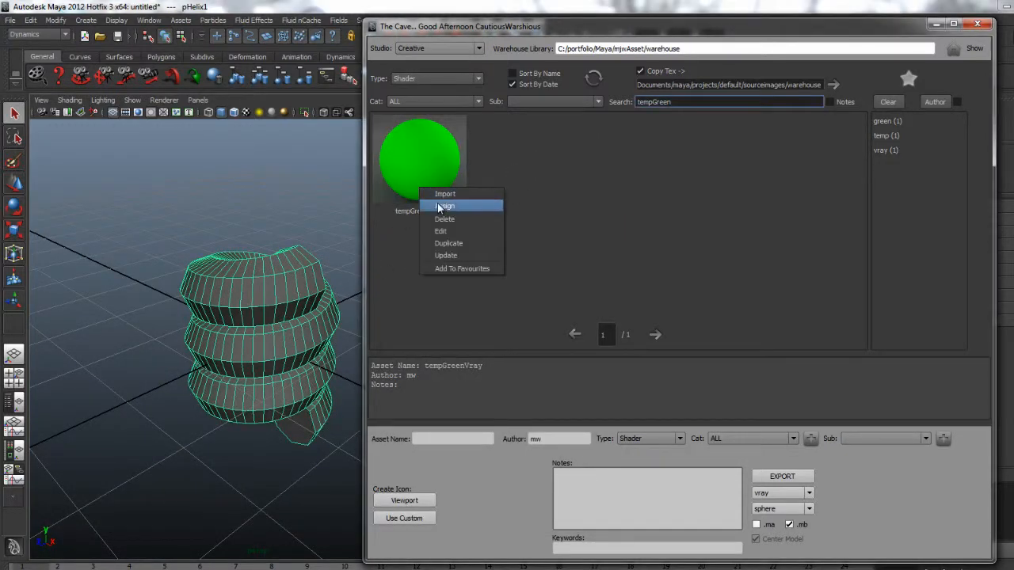
pyautogui.click(449, 206)
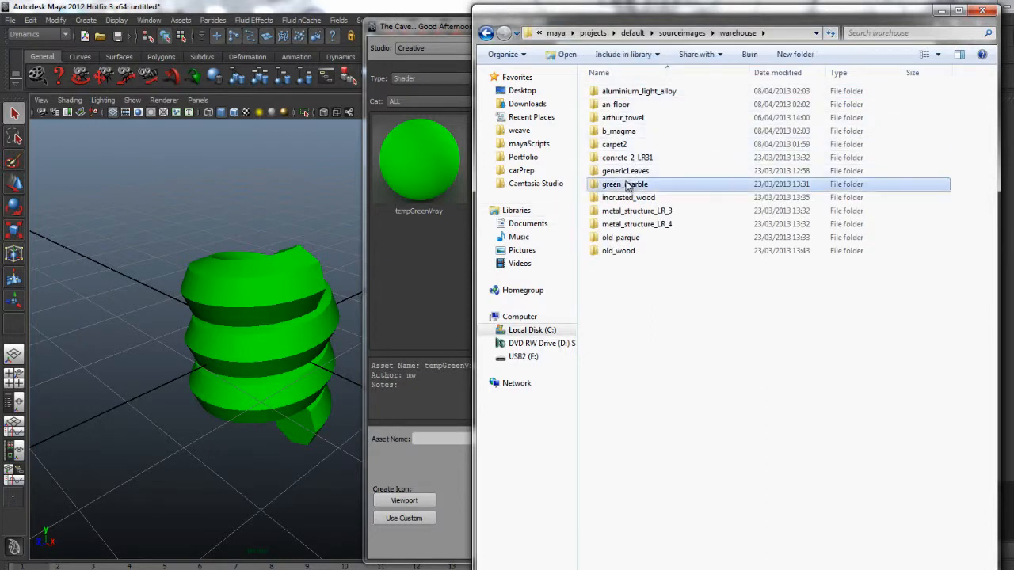
# - Browse the warehouse's stored texture folders and enter the leaves folder
pyautogui.click(624, 172)
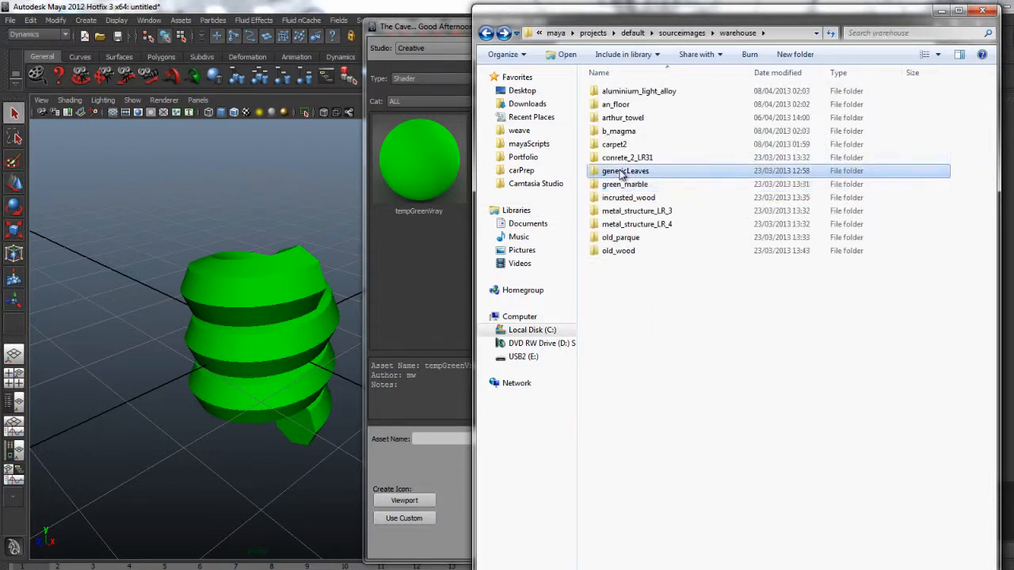
pyautogui.doubleClick(625, 172)
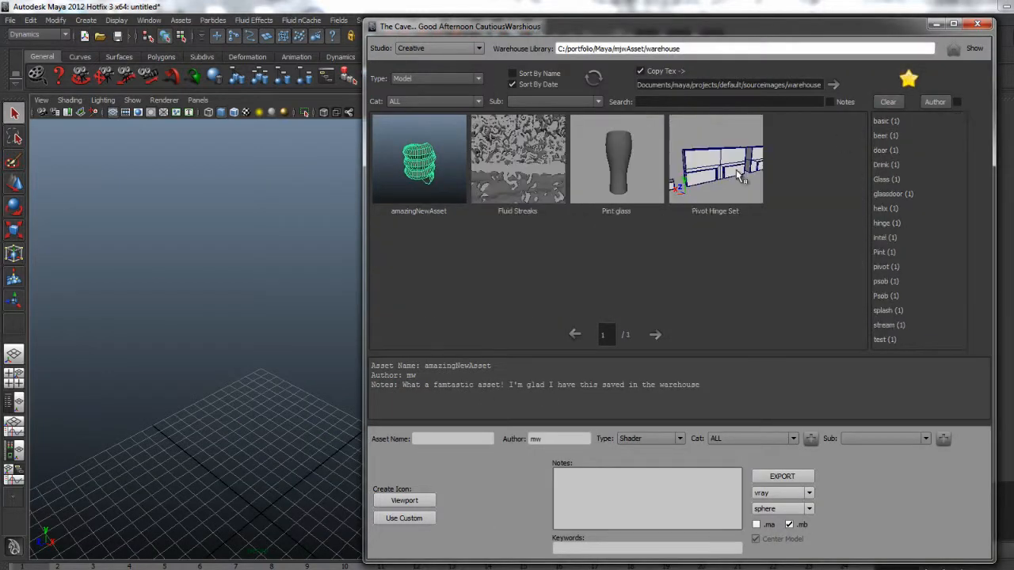
# - Show shader assets in the warehouse and bring up the Render View
pyautogui.doubleClick(617, 158)
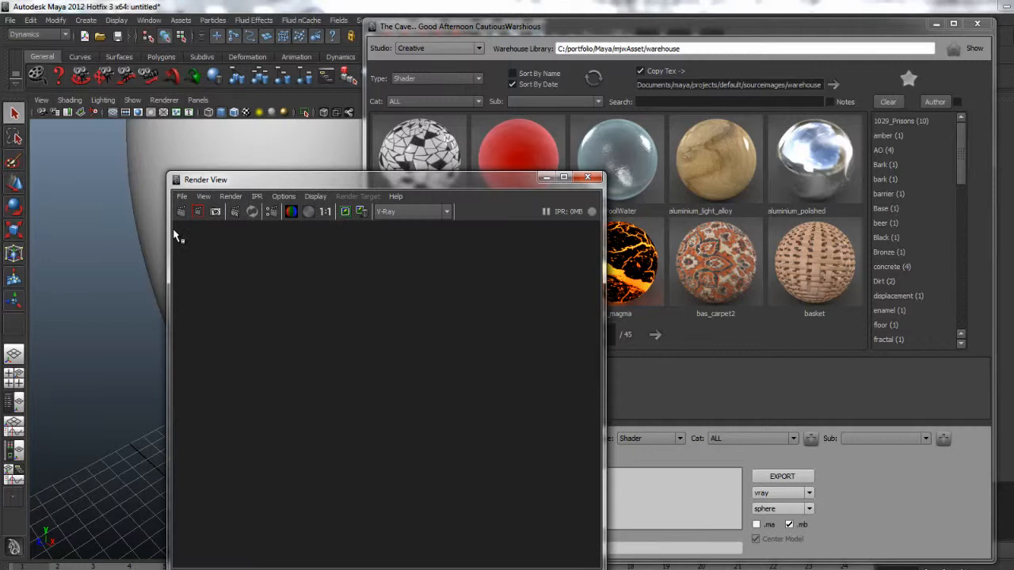
pyautogui.click(180, 213)
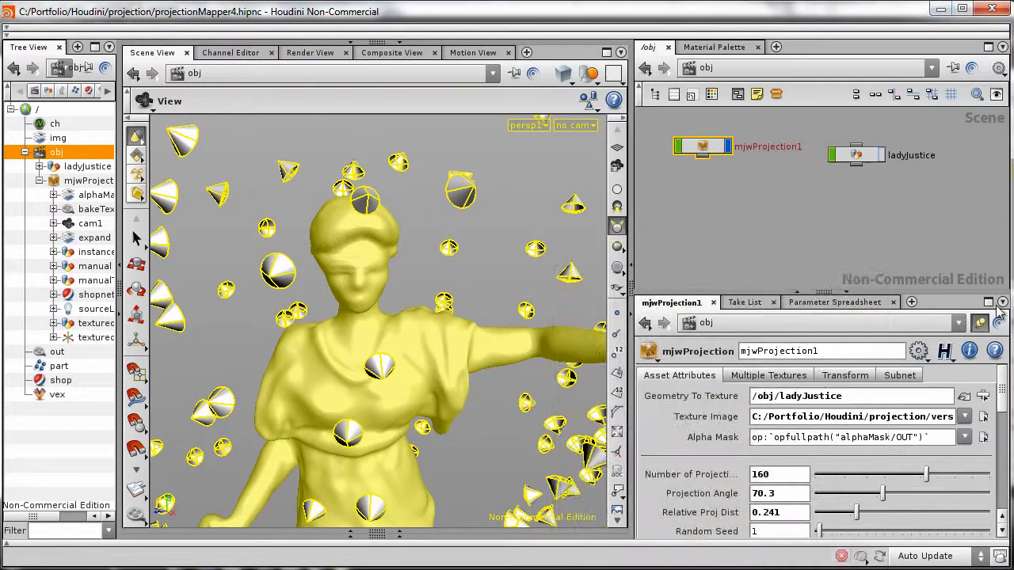
# - Scroll mjwProjection1's parameters to the bake settings and dive into ladyJustice's geometry
pyautogui.scroll(-3)
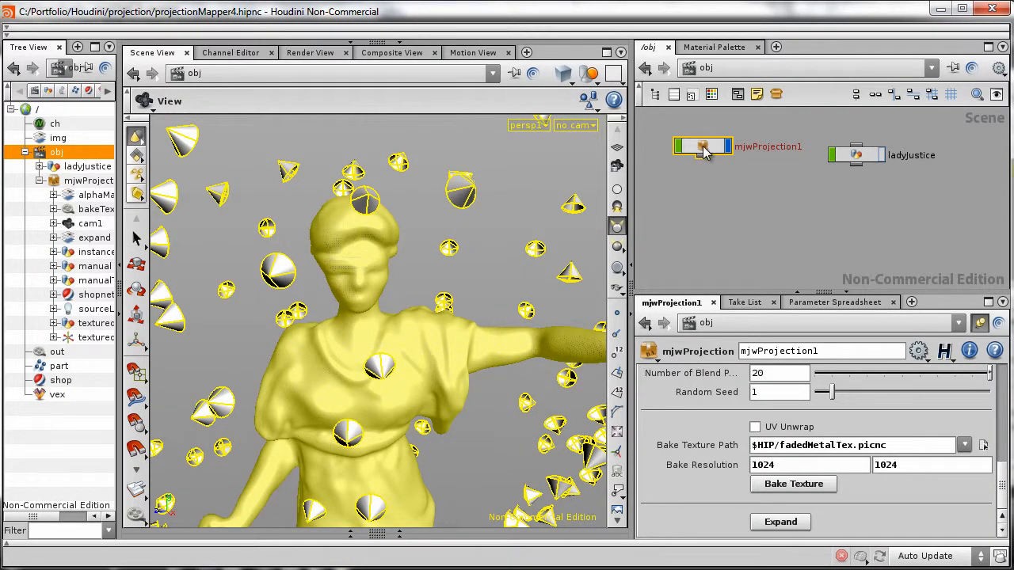
pyautogui.doubleClick(701, 146)
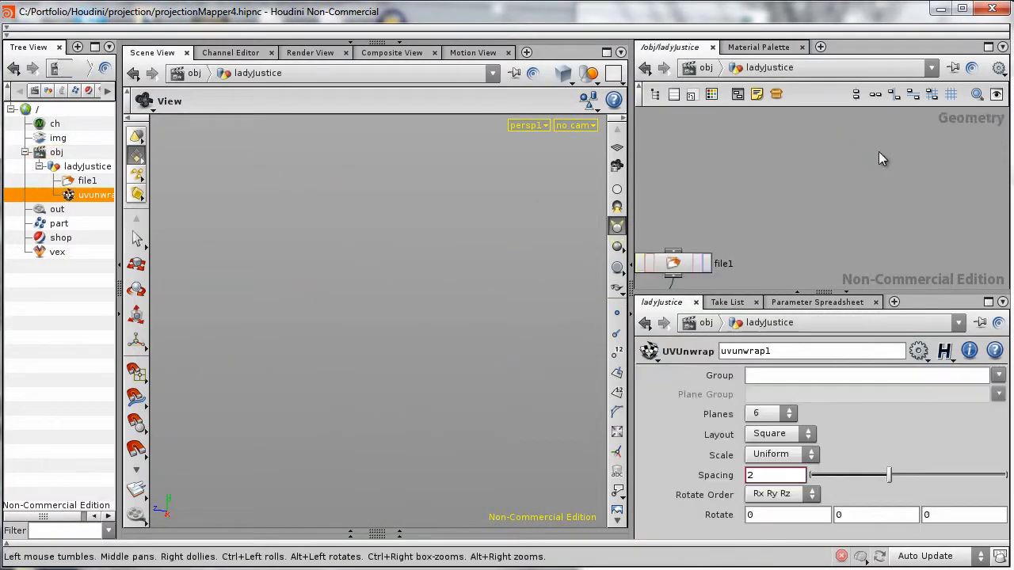
# - Back at /obj, set ladyJustice as the new mjwProjection's Geometry To Texture
pyautogui.click(846, 247)
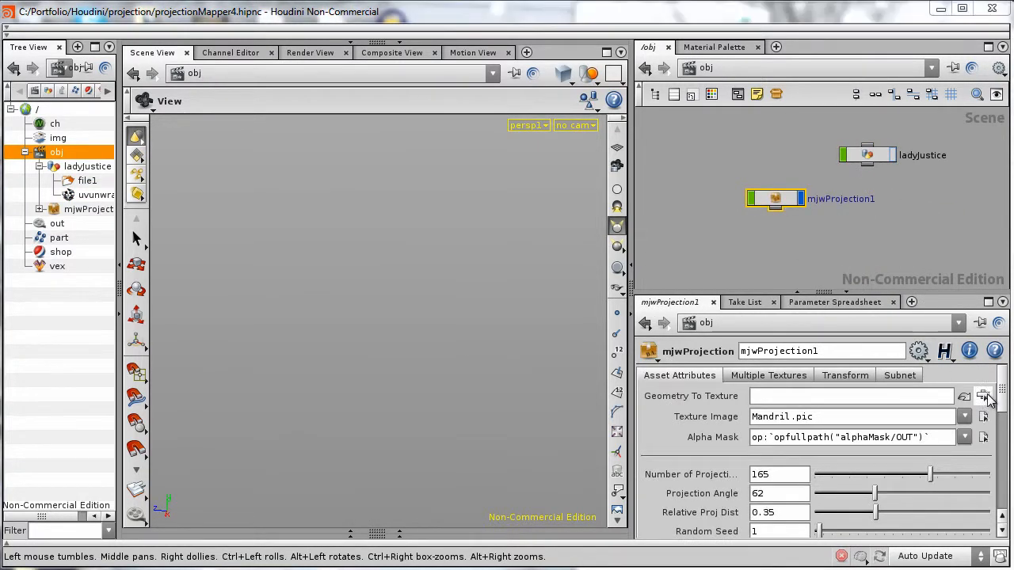
pyautogui.click(982, 396)
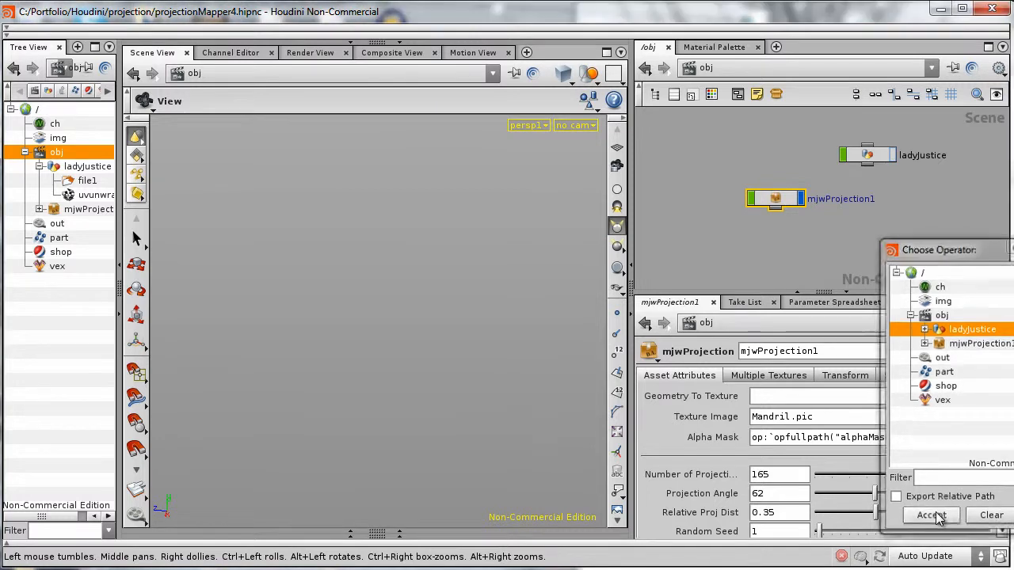
pyautogui.click(931, 515)
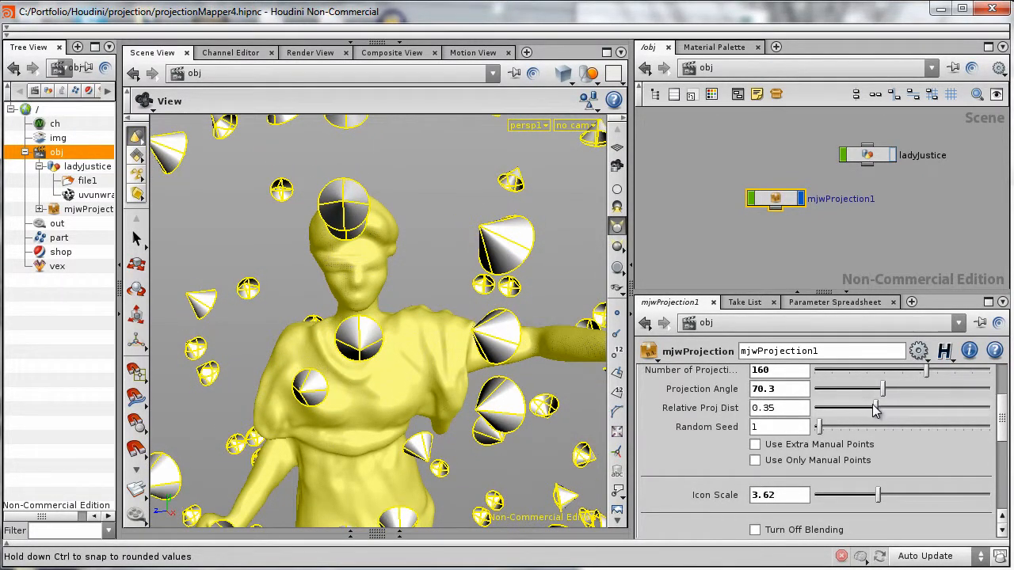
# - Lower Relative Proj Dist to 0.241 and scroll to the 512x512 texture.picnc bake settings
pyautogui.moveTo(875, 408); pyautogui.dragTo(857, 407)
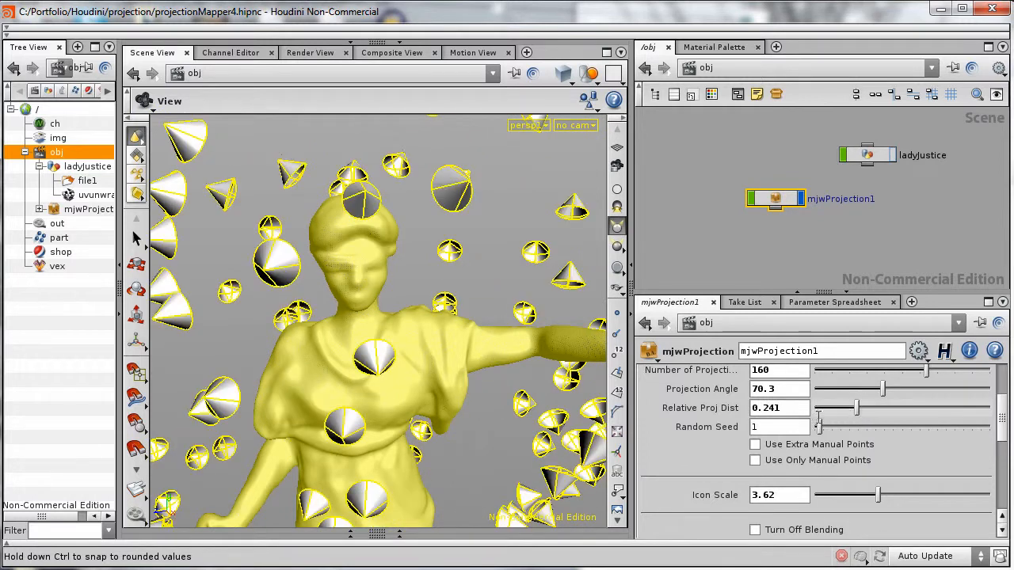
pyautogui.scroll(-3)
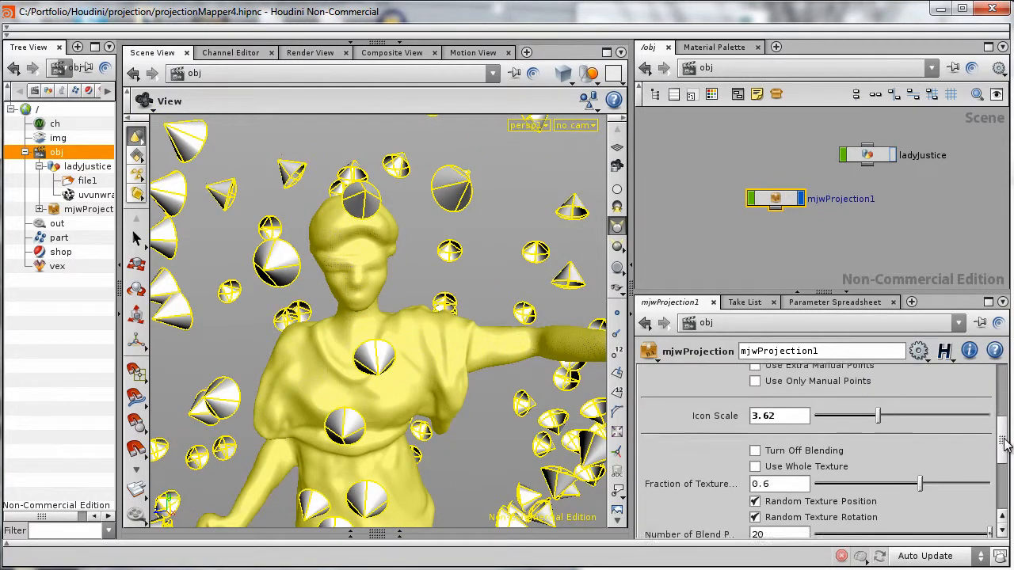
pyautogui.scroll(-3)
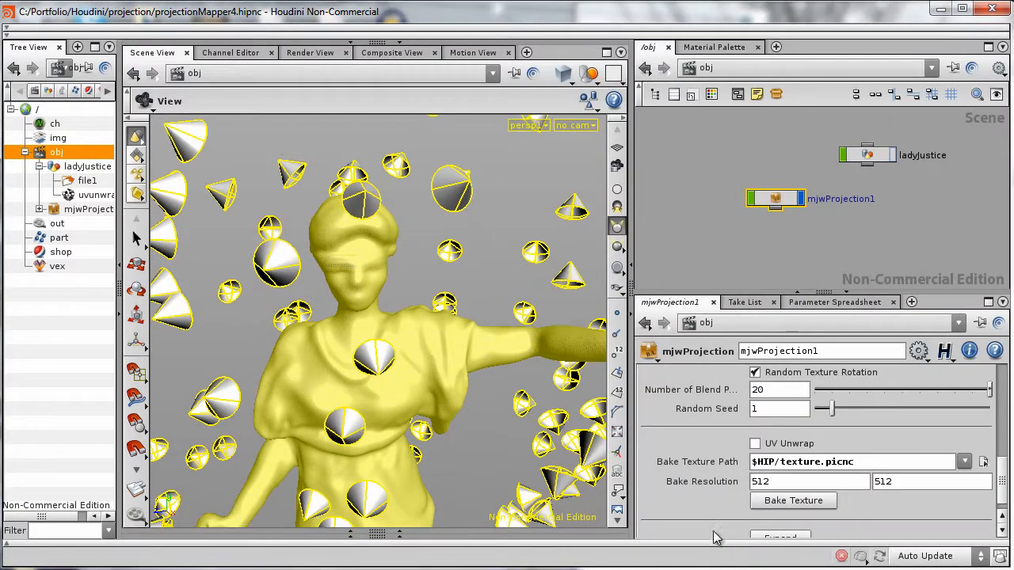
pyautogui.moveTo(783, 222)
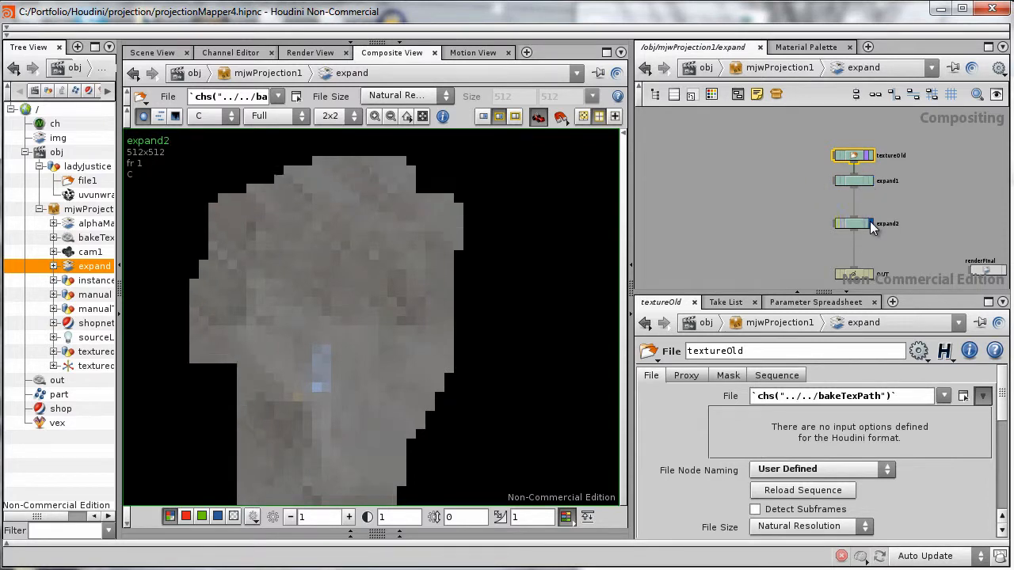
# - Dive into the expand2 node to reveal its VEX Builder network
pyautogui.doubleClick(854, 223)
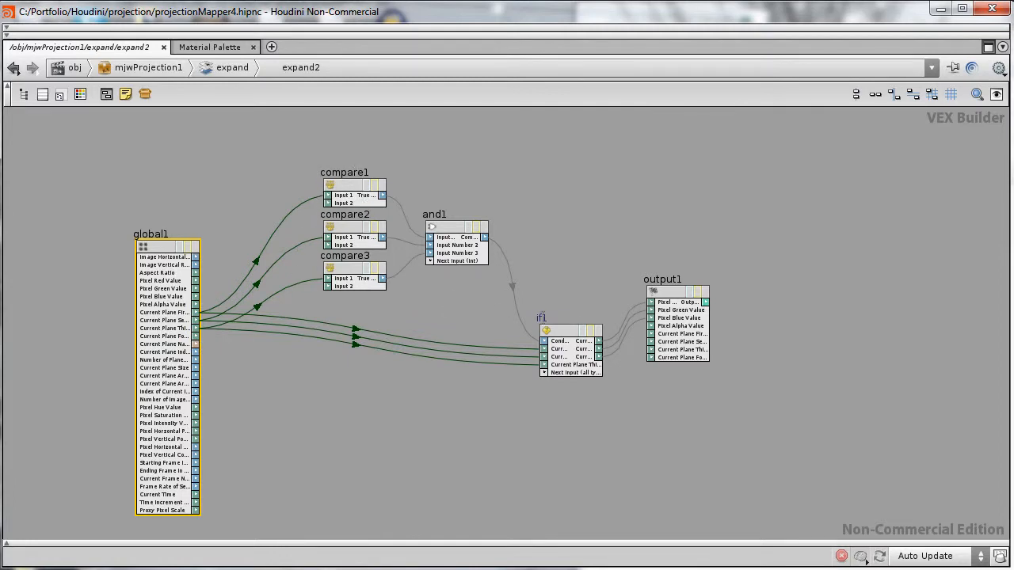
pyautogui.doubleClick(542, 328)
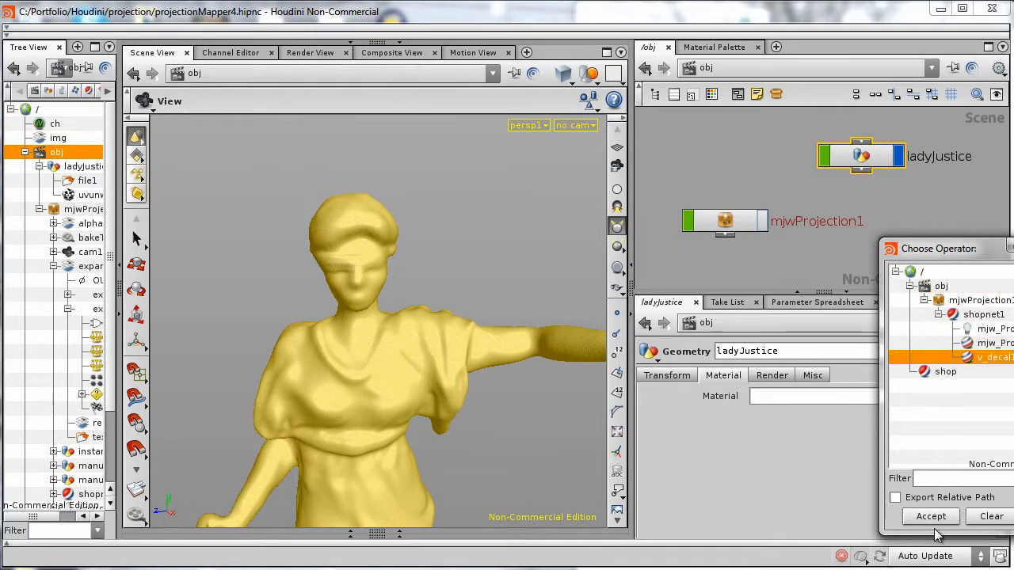
# - Accept the shader under mjwProjection1/shopnet1 as ladyJustice's material
pyautogui.click(930, 516)
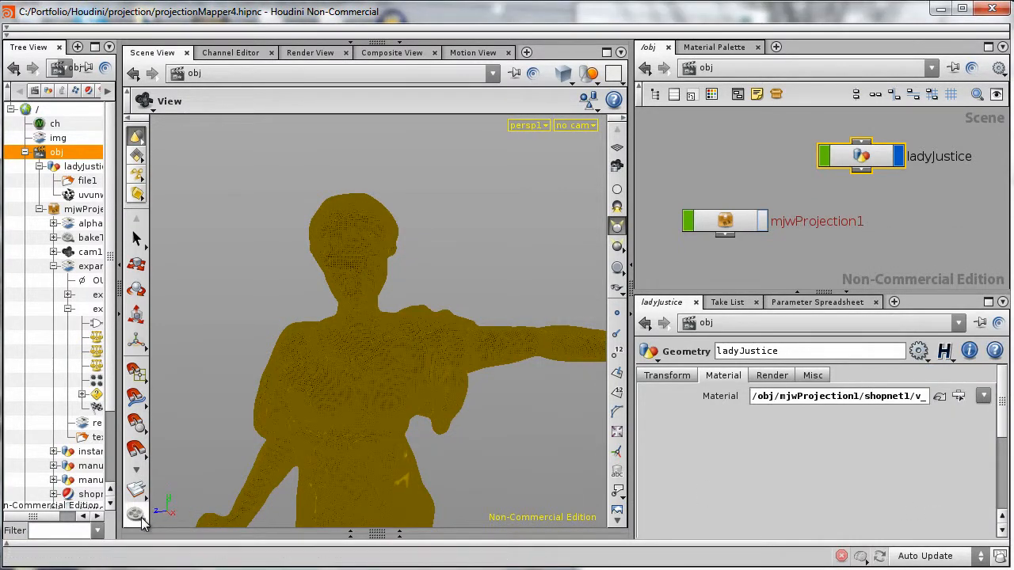
pyautogui.click(136, 513)
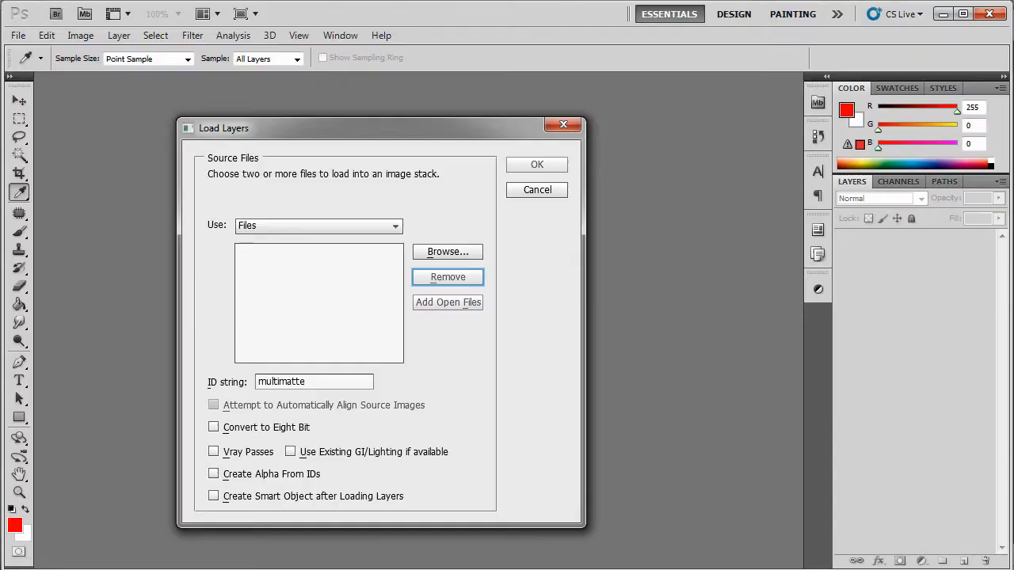
# - Load all stack_renders_A EXR files into Load Layers with Vray Passes checked and confirm
pyautogui.click(446, 250)
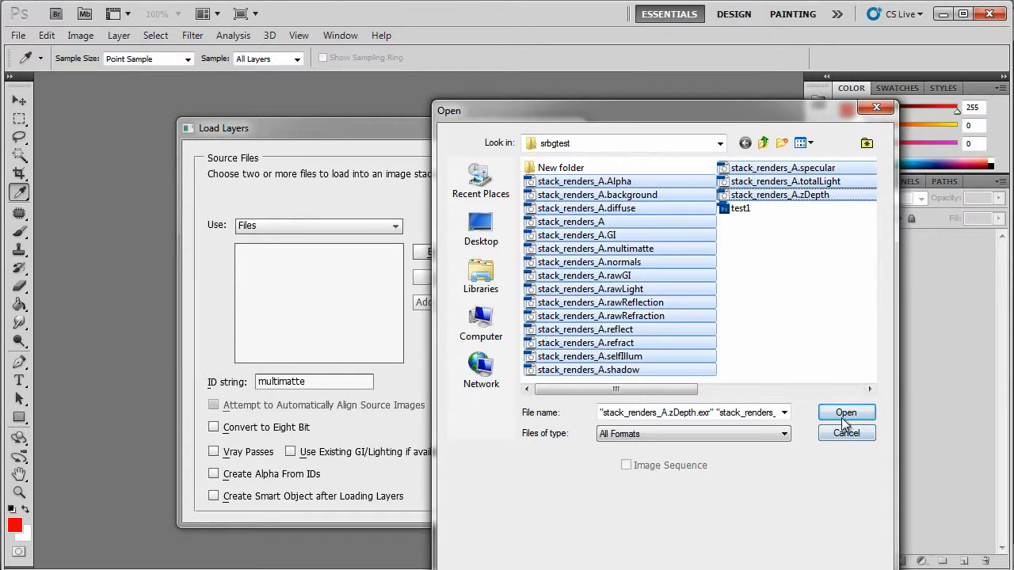
pyautogui.click(846, 412)
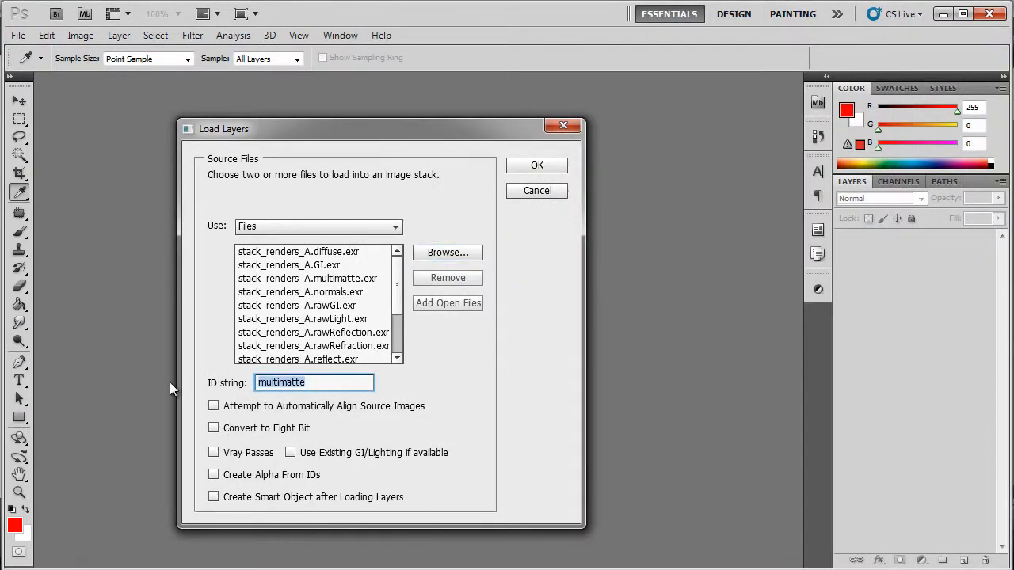
pyautogui.click(307, 278)
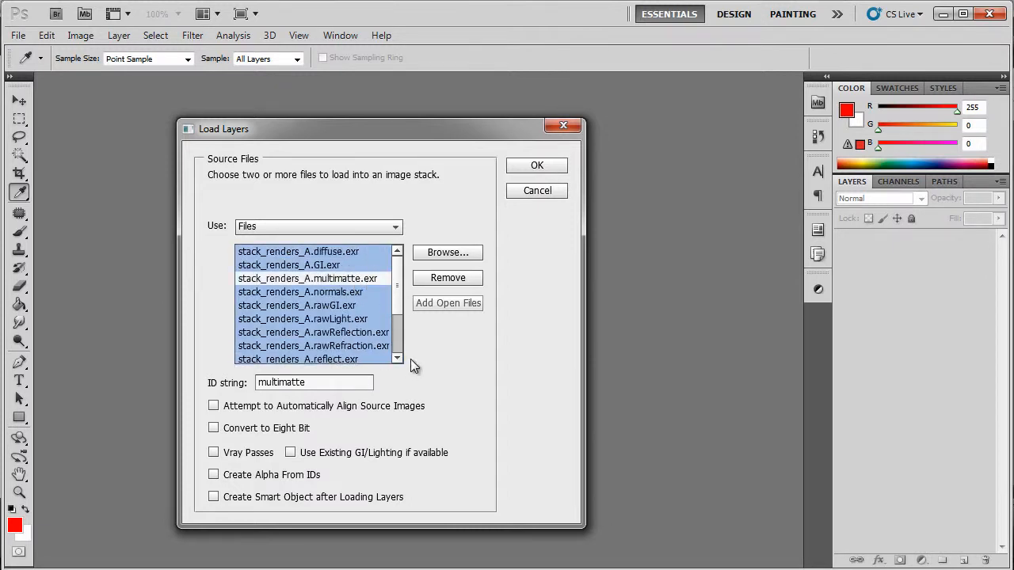
pyautogui.click(212, 453)
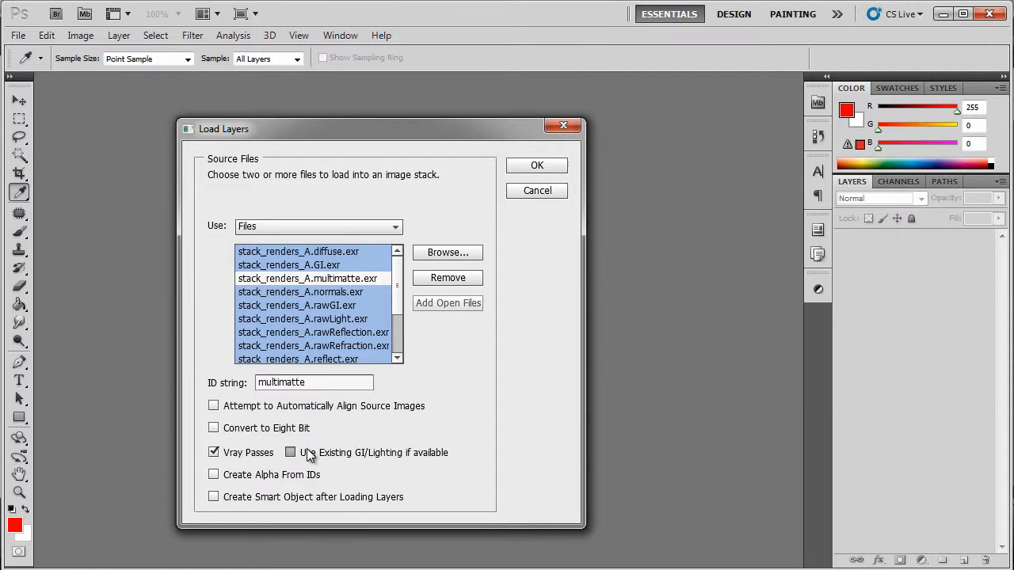
pyautogui.click(536, 165)
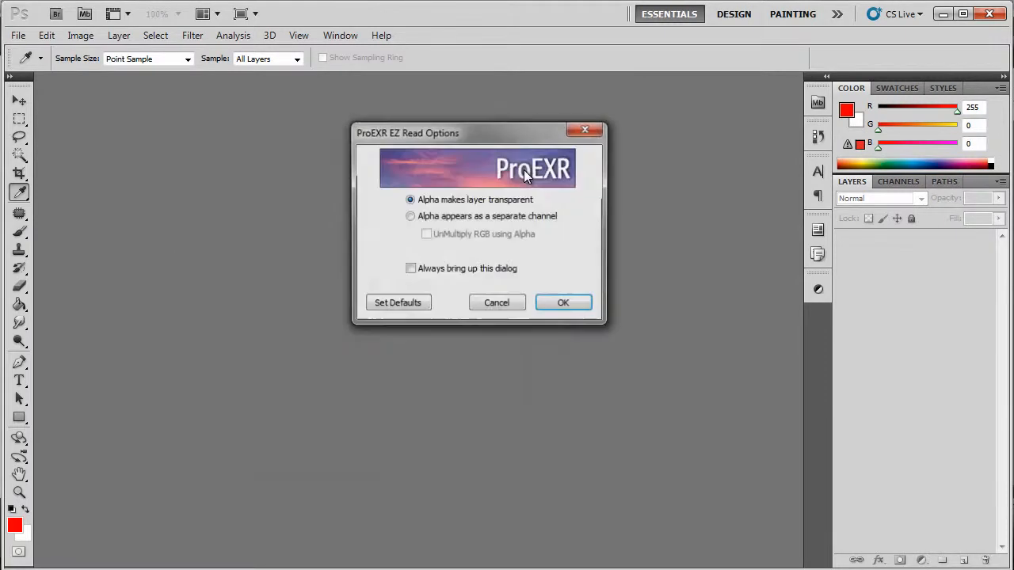
# - Accept the ProEXR EZ Read Options so the script stacks the passes into groups
pyautogui.click(563, 301)
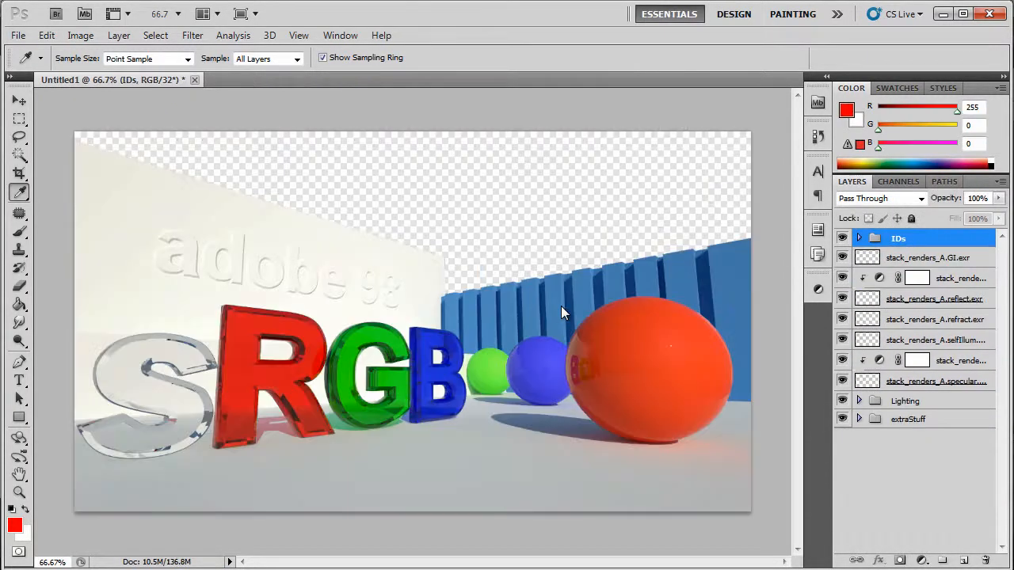
# - Show the multimatte ID layer and sample its green ID colour
pyautogui.click(859, 238)
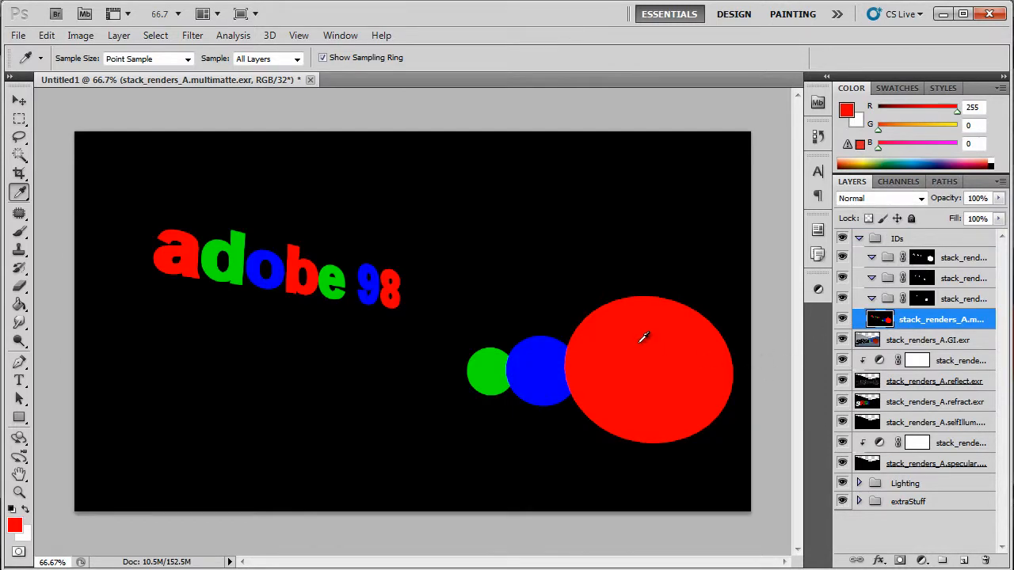
pyautogui.click(488, 367)
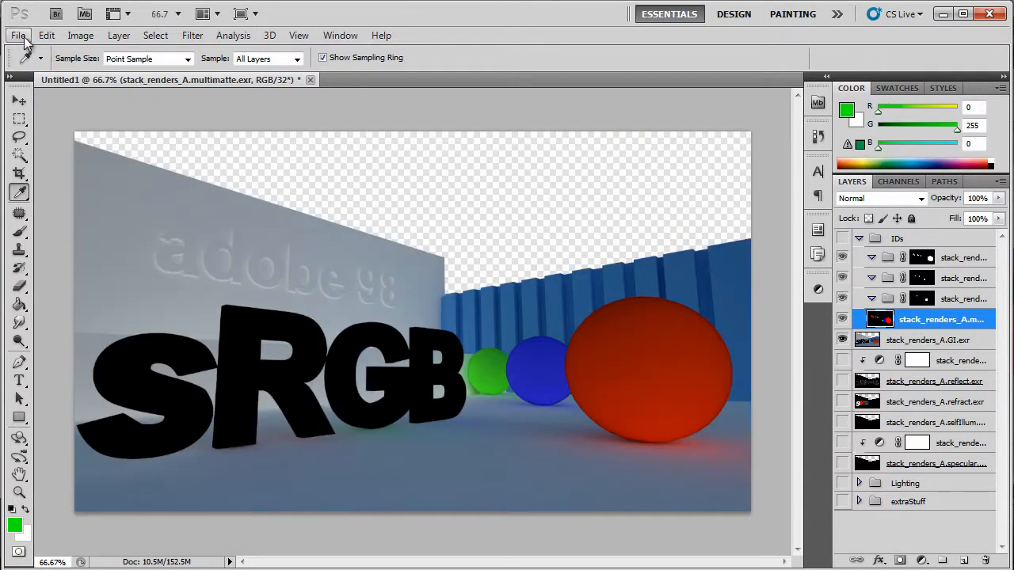
# - Open stack_renders_A.GI.exr on its own with the sRGB IEC61966-2.1 profile assigned
pyautogui.click(18, 35)
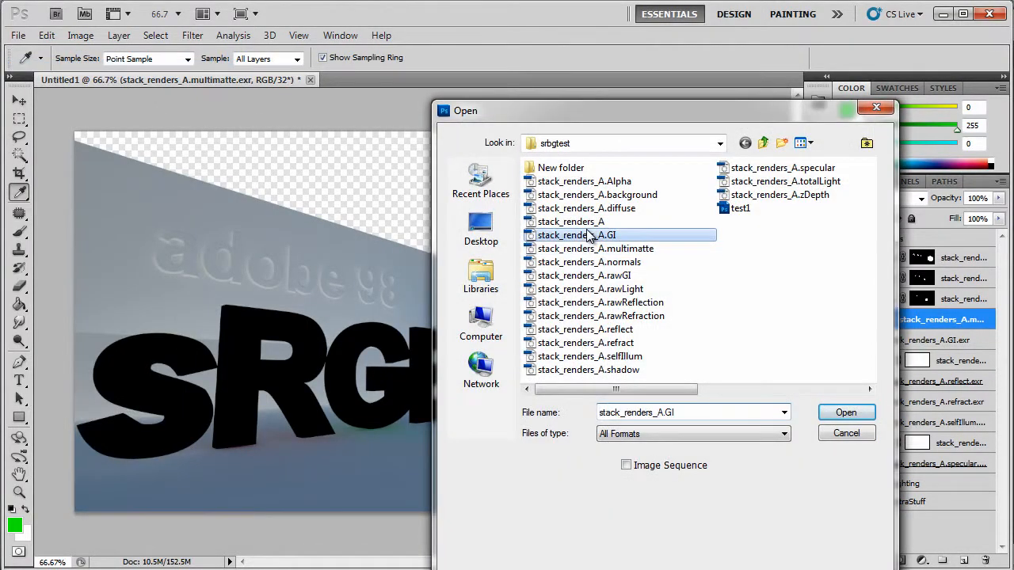
pyautogui.click(846, 412)
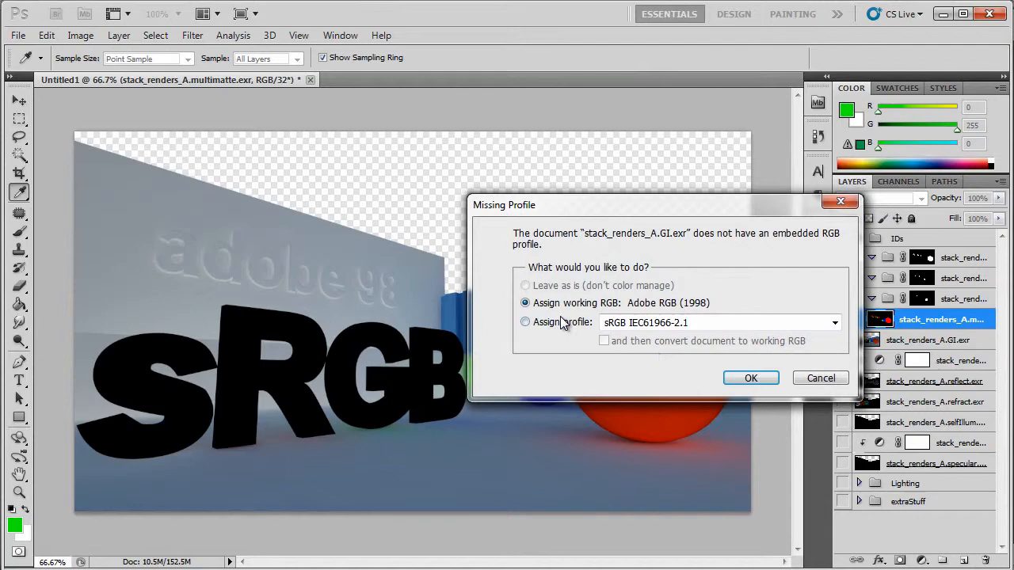
pyautogui.click(751, 377)
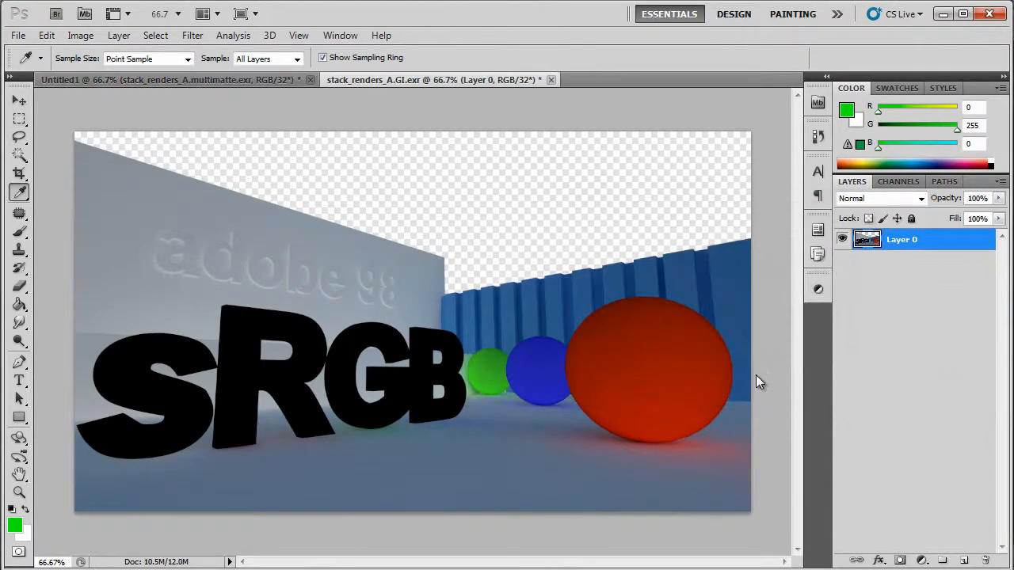